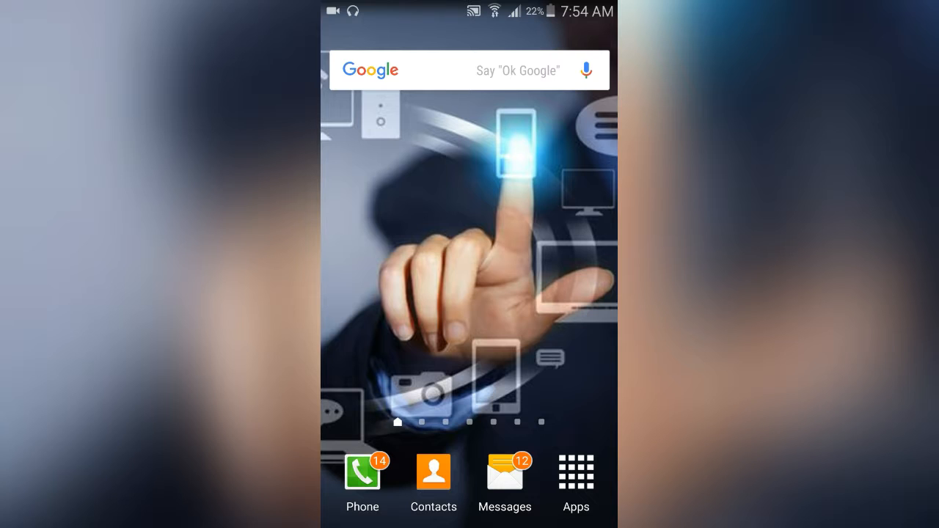
# Launch Chrome from the second page of the app drawer.
pyautogui.click(576, 471)
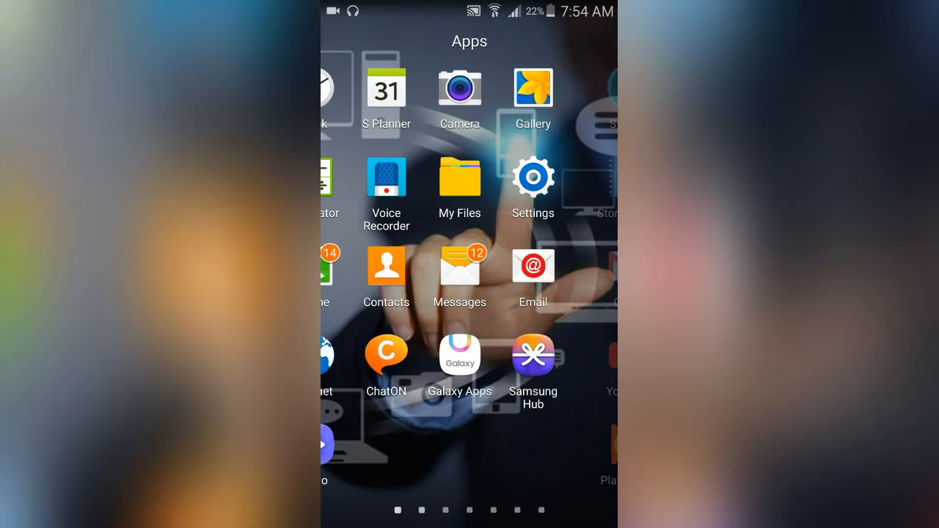
pyautogui.hscroll(-3)
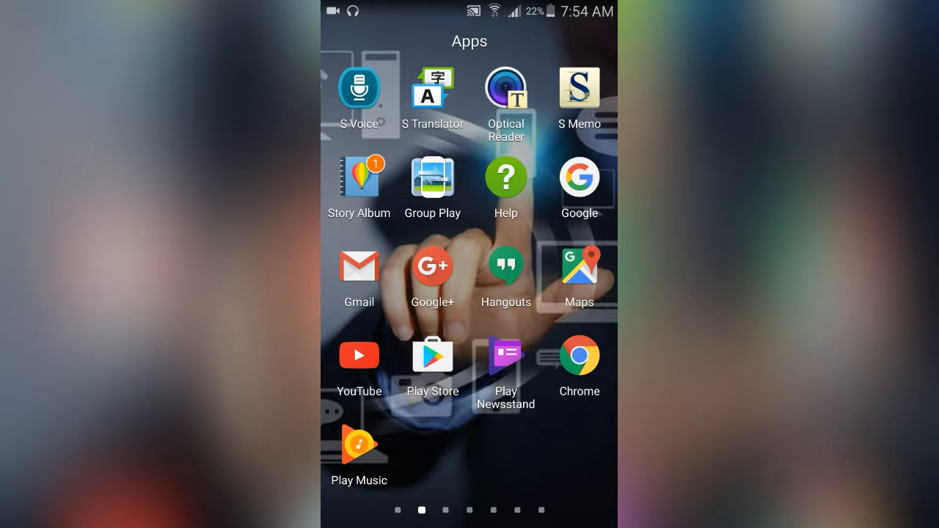
pyautogui.click(579, 355)
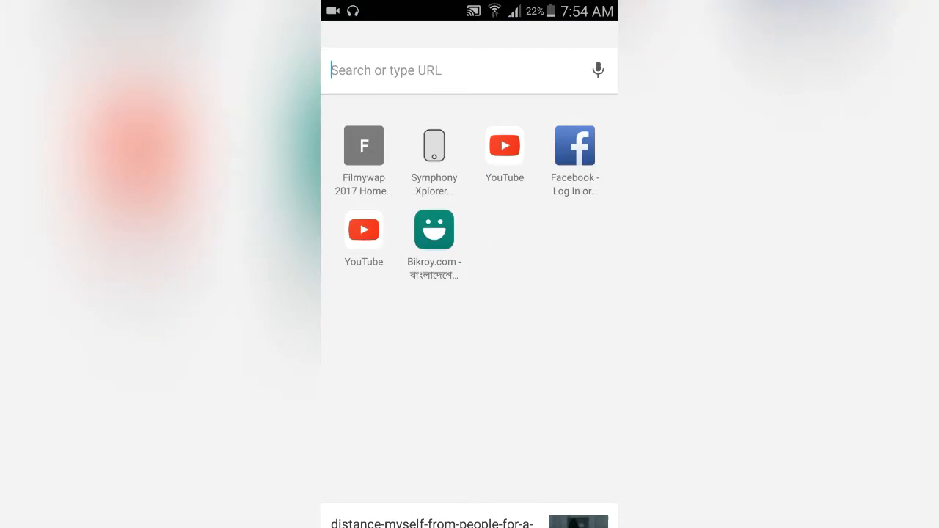
# Load filmywap.com from the Filmywap 2017 Home shortcut on the new tab page.
pyautogui.click(455, 70)
pyautogui.write('https://filmywap.com')
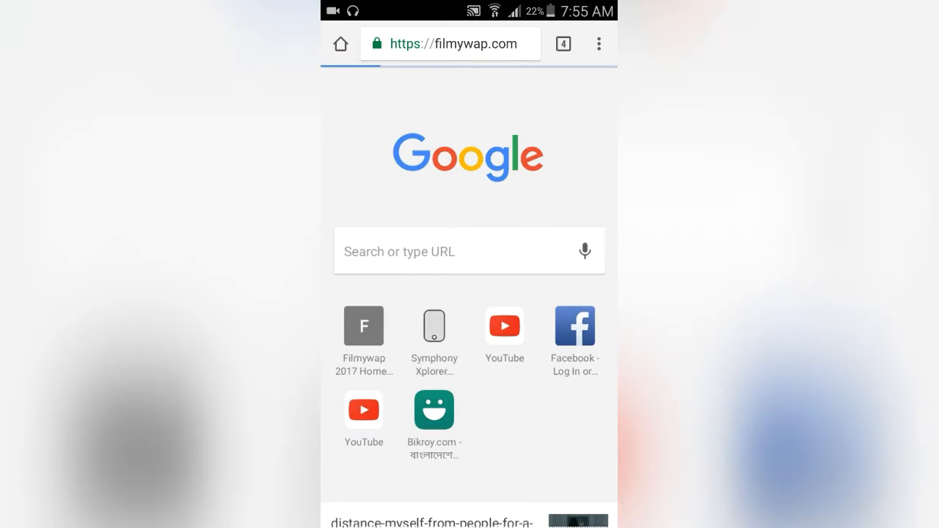
pyautogui.click(363, 326)
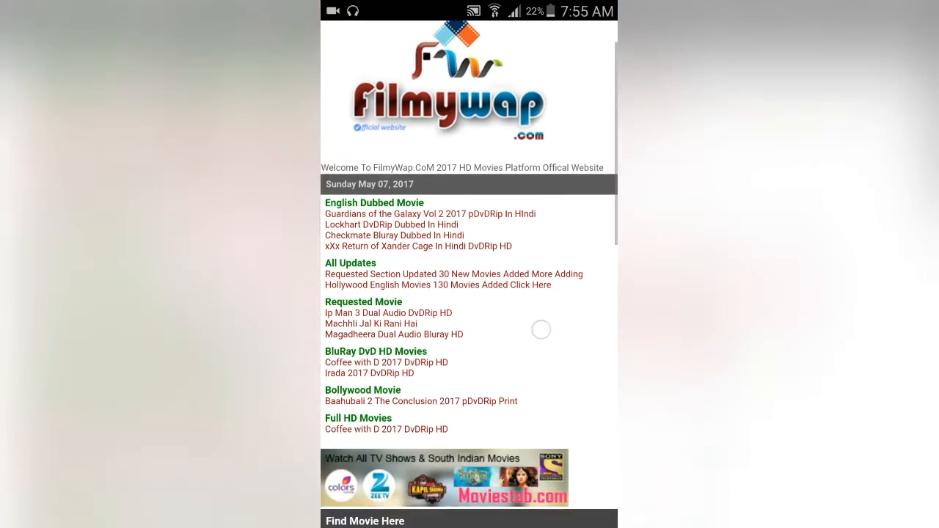
# Scroll the Filmywap homepage down to the Bollywood Movie section heading.
pyautogui.scroll(-3)
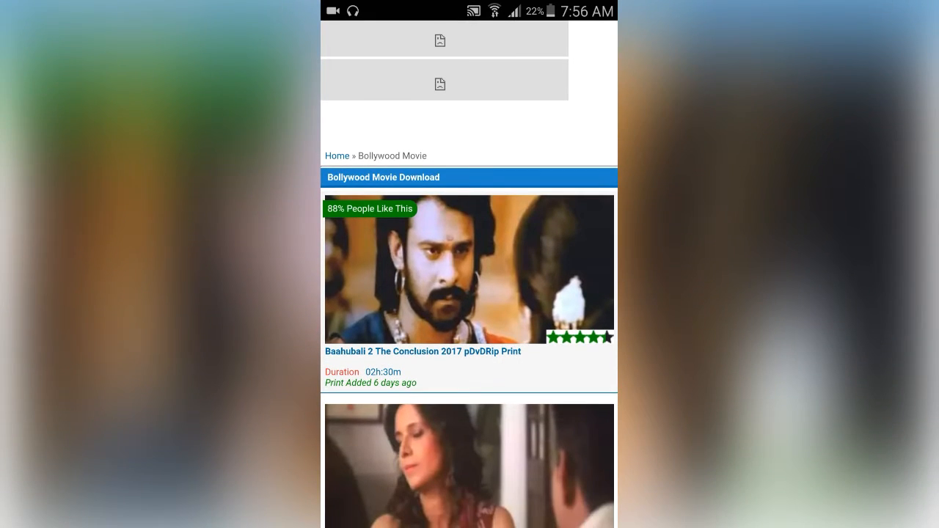
# Open the Baahubali 2 The Conclusion 2017 pDvDRip Print page from the Bollywood list.
pyautogui.click(461, 351)
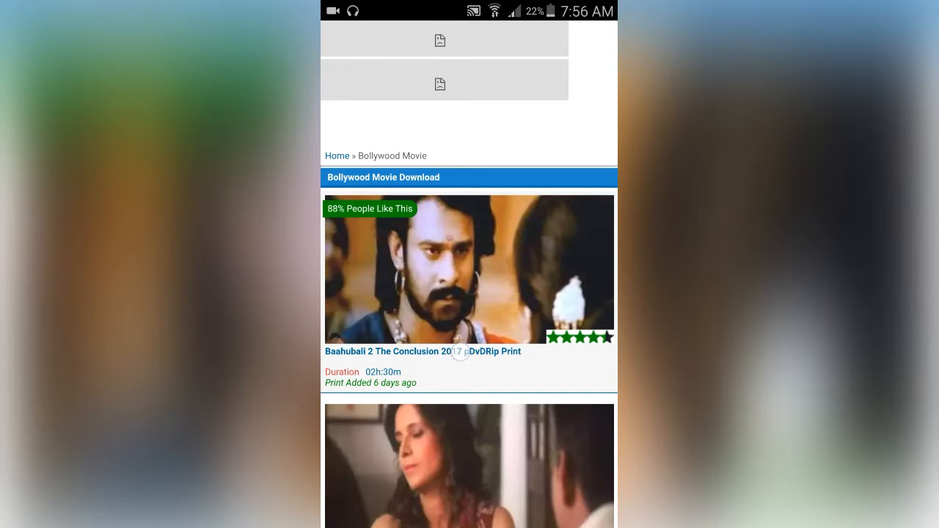
pyautogui.click(422, 352)
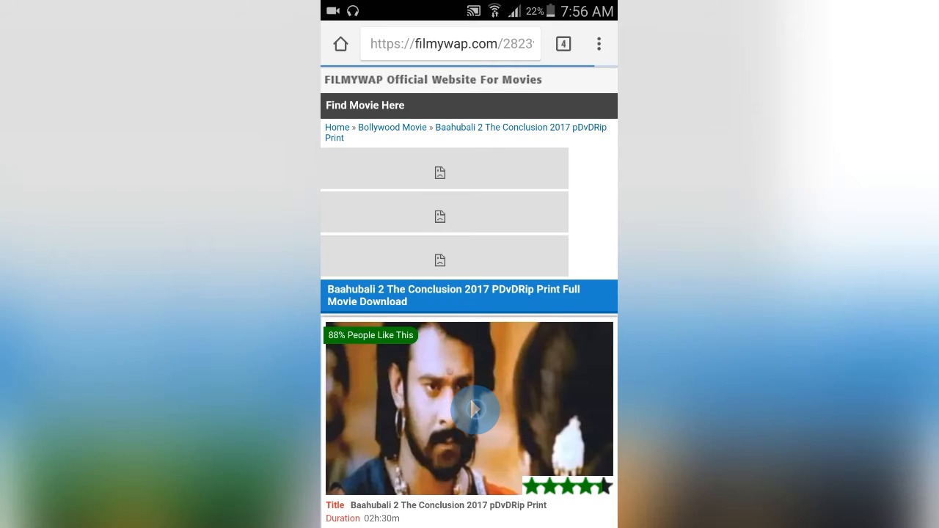
# Scroll to the Download Full Movie In links for Baahubali 2, then return to the Android home screen.
pyautogui.scroll(-3)
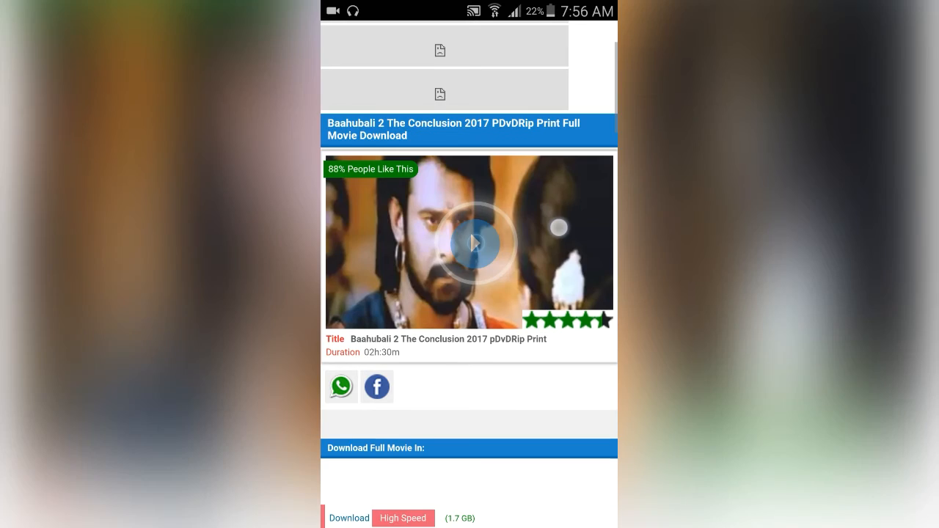
pyautogui.scroll(-3)
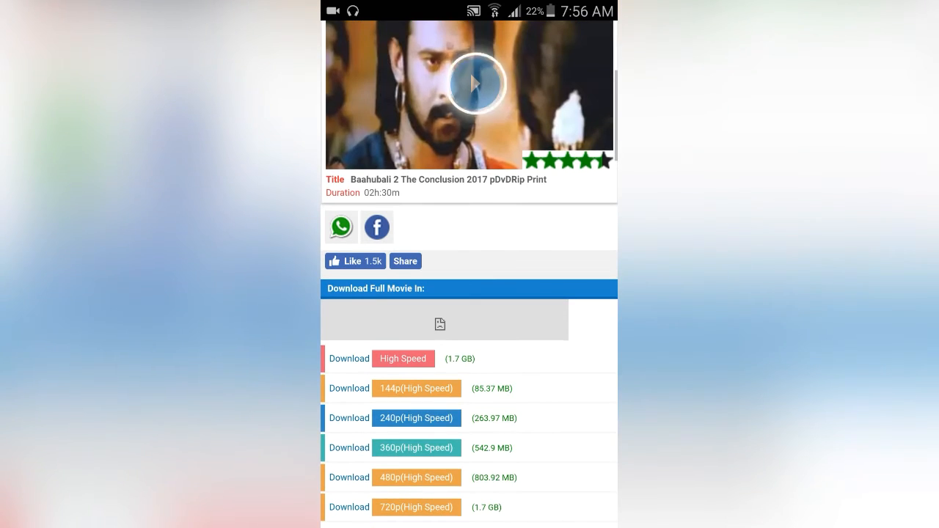
pyautogui.scroll(-3)
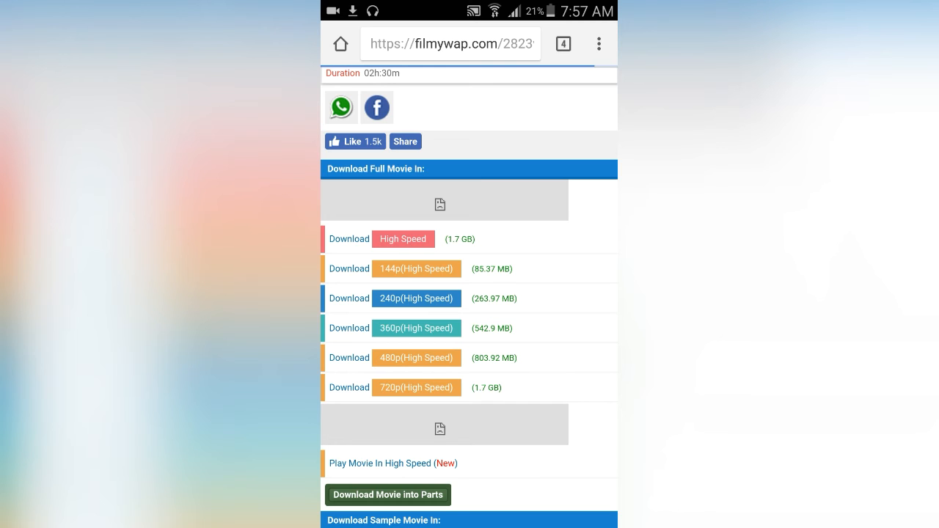
pyautogui.press('Home')
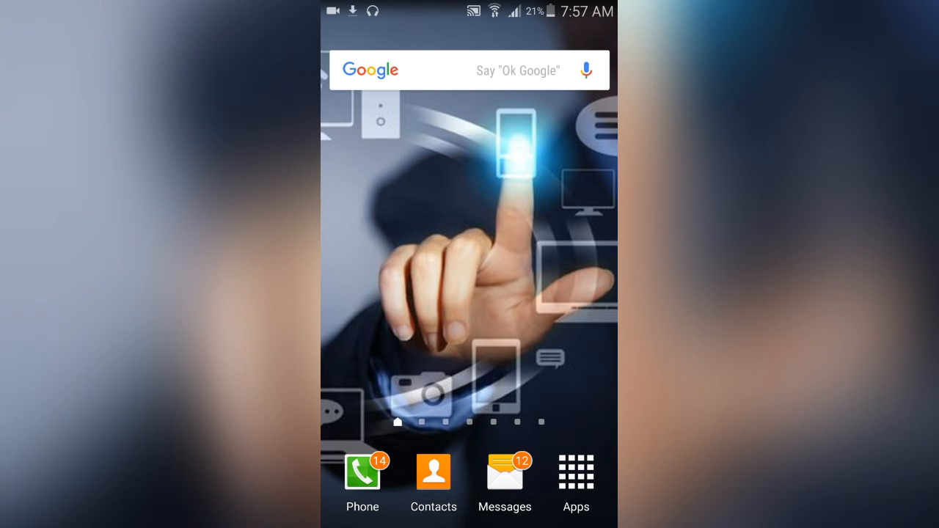